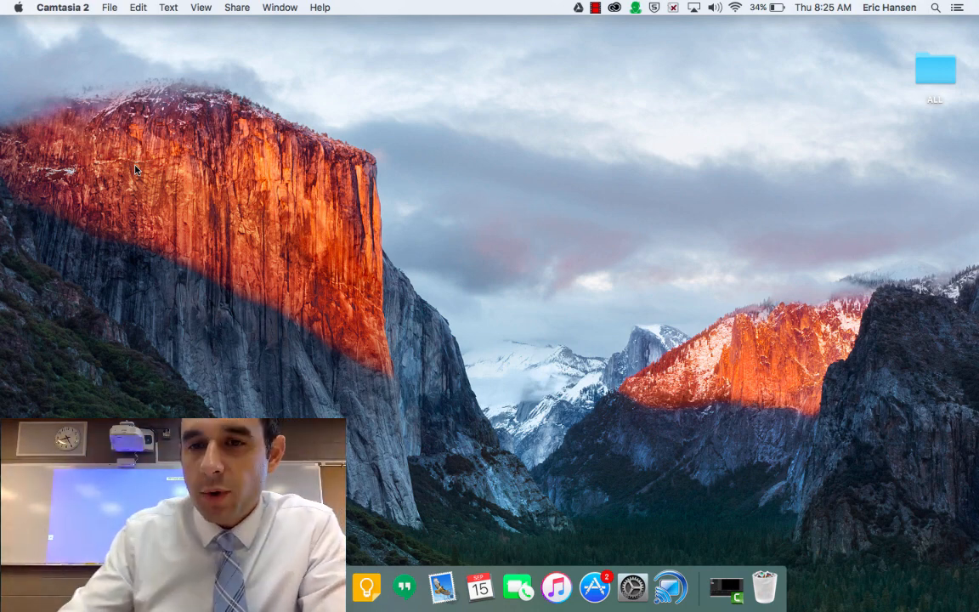
mouse_move(370, 377)
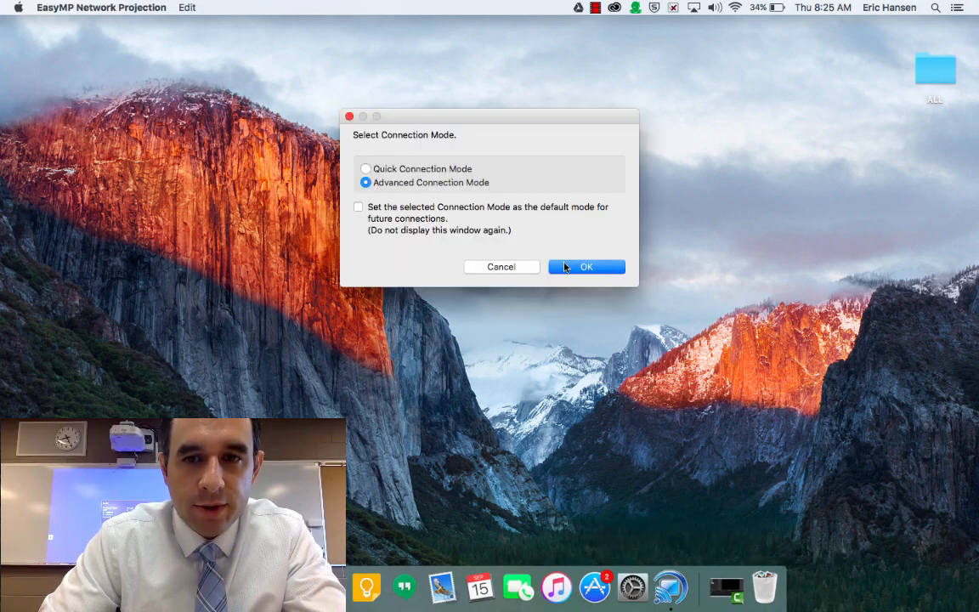
Choose Advanced Connection Mode so the available projectors are listed
left_click(584, 265)
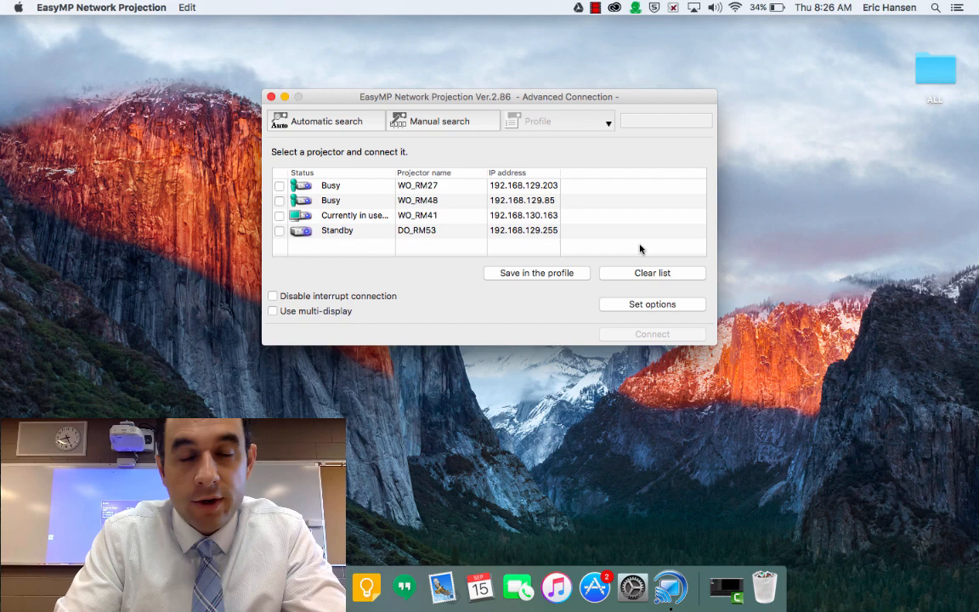
mouse_move(534, 258)
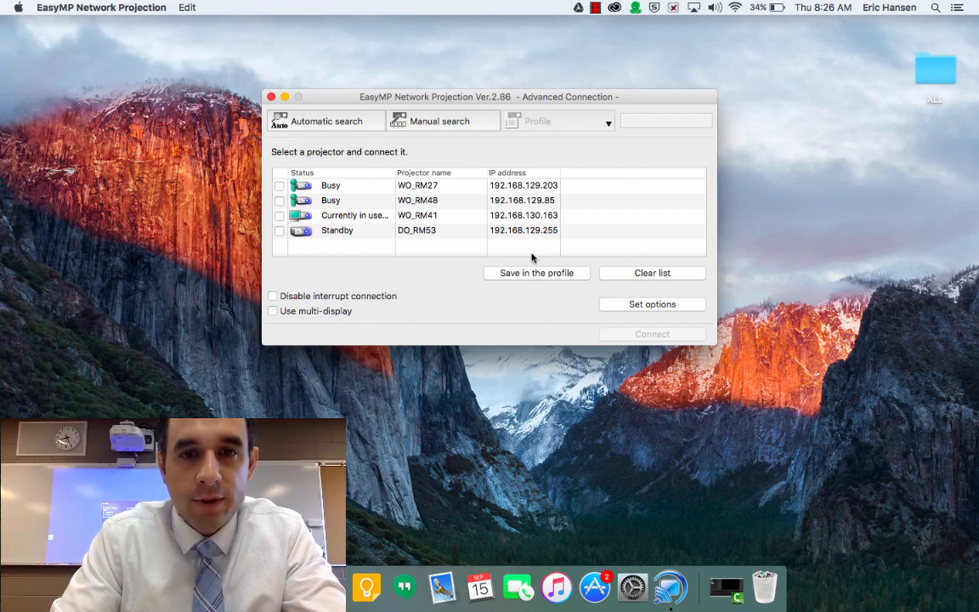
mouse_move(441, 231)
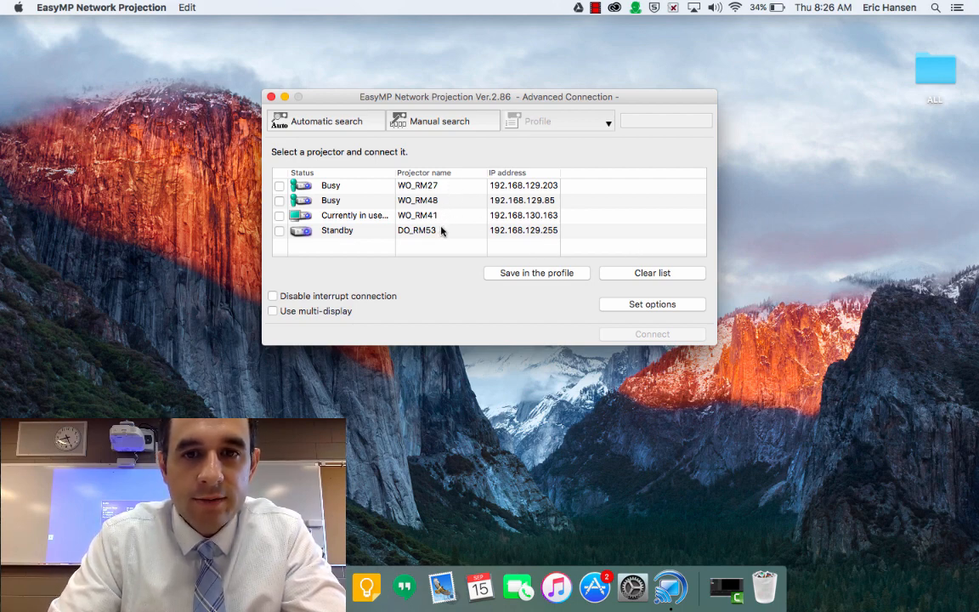
mouse_move(445, 239)
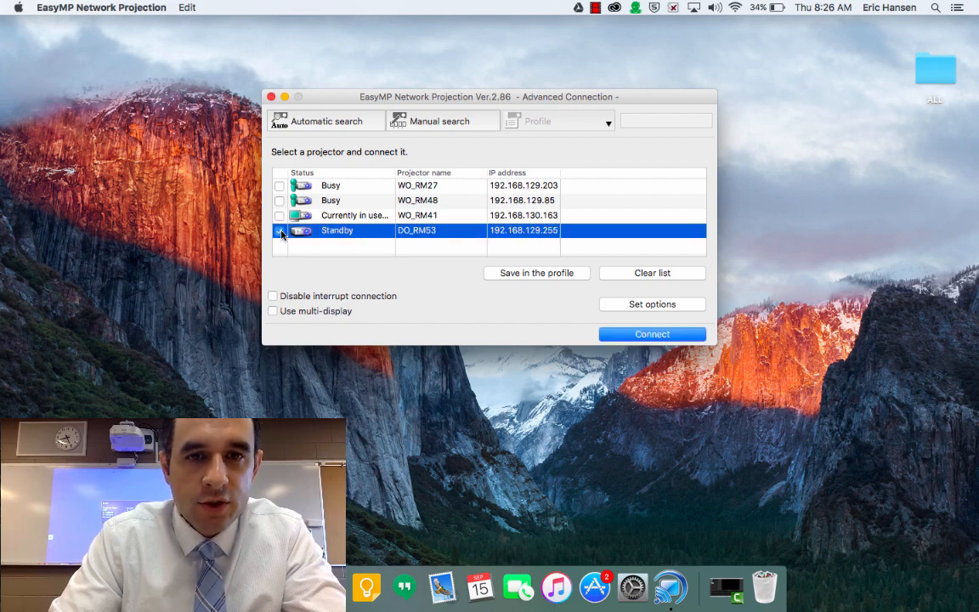
Select standby projector DO_RM53 and connect the Mac to it wirelessly
left_click(278, 231)
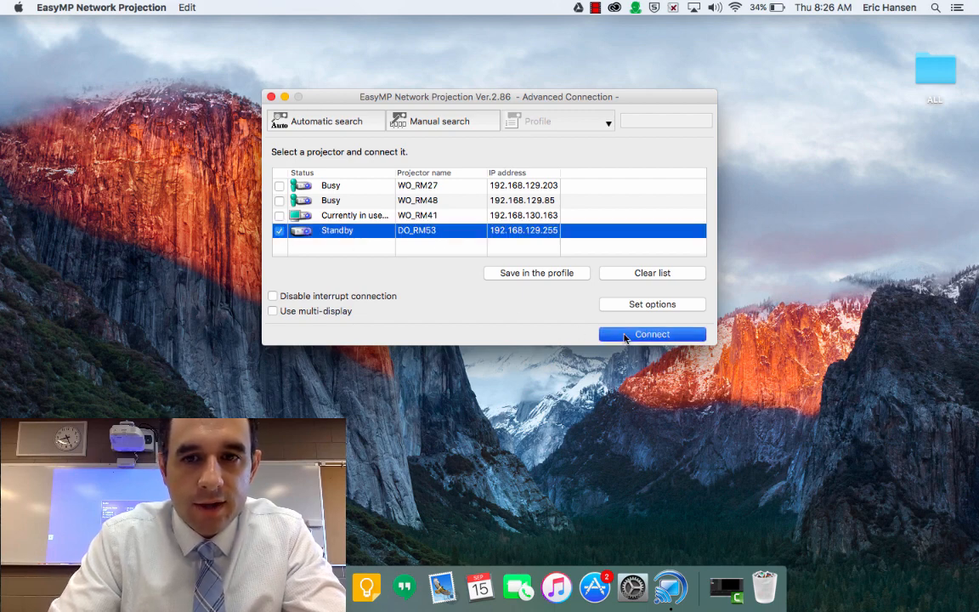
left_click(651, 333)
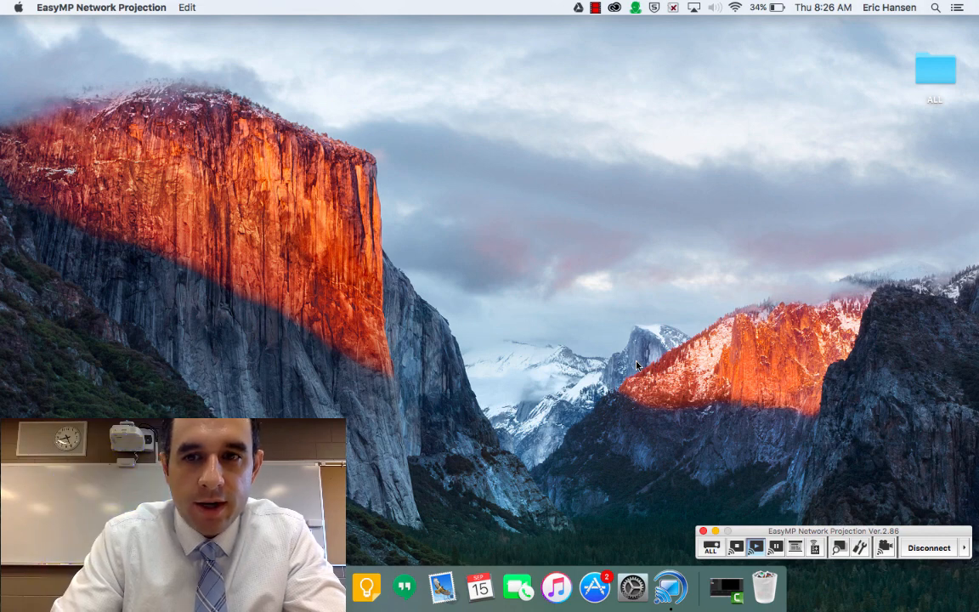